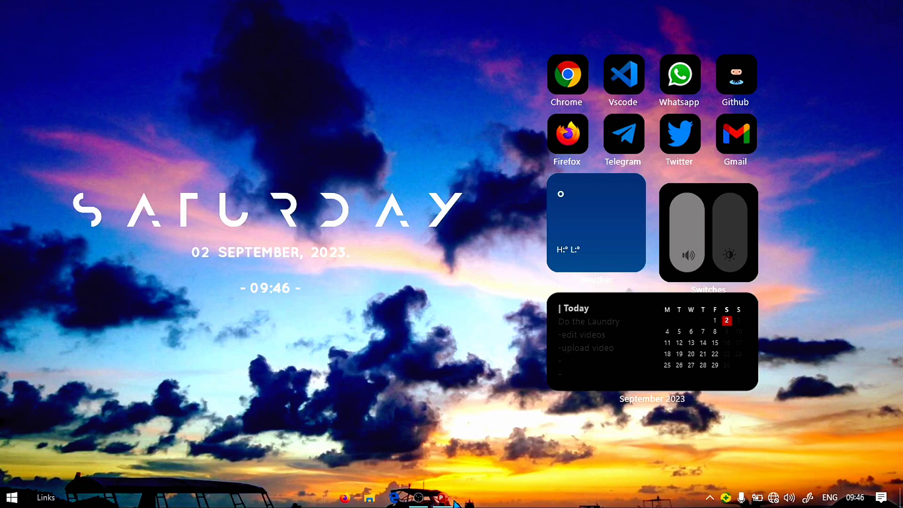
Step: Enter the slide 2 title text 'Perfect Shapes and Lines', correcting the 'Perfex' typo
left_click(441, 496)
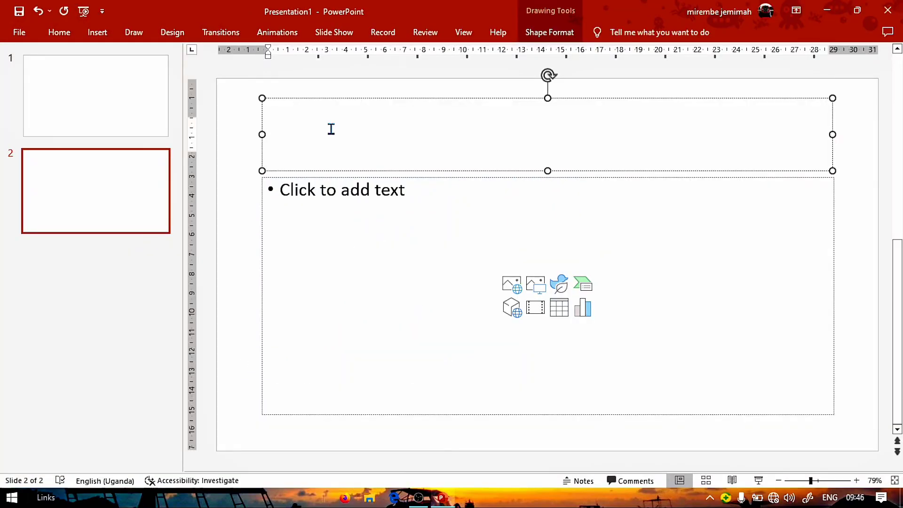
type("Per")
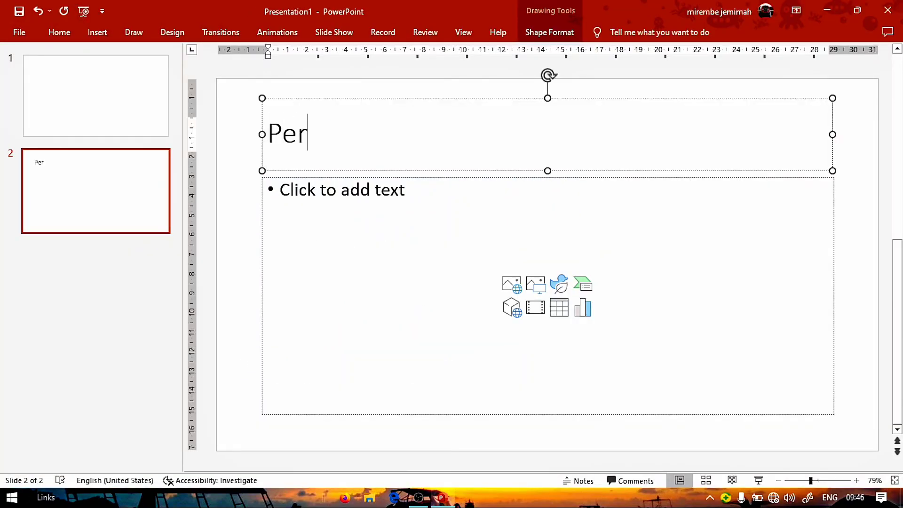
type("fex")
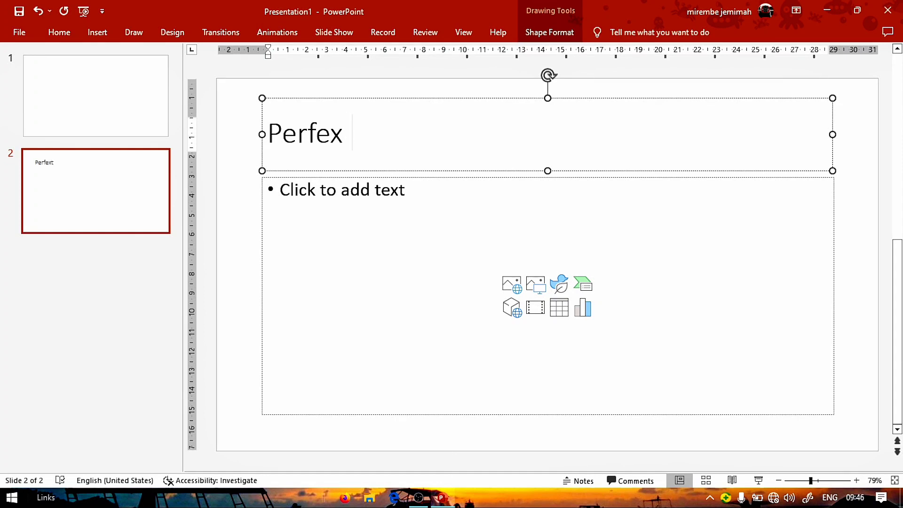
key("backspace")
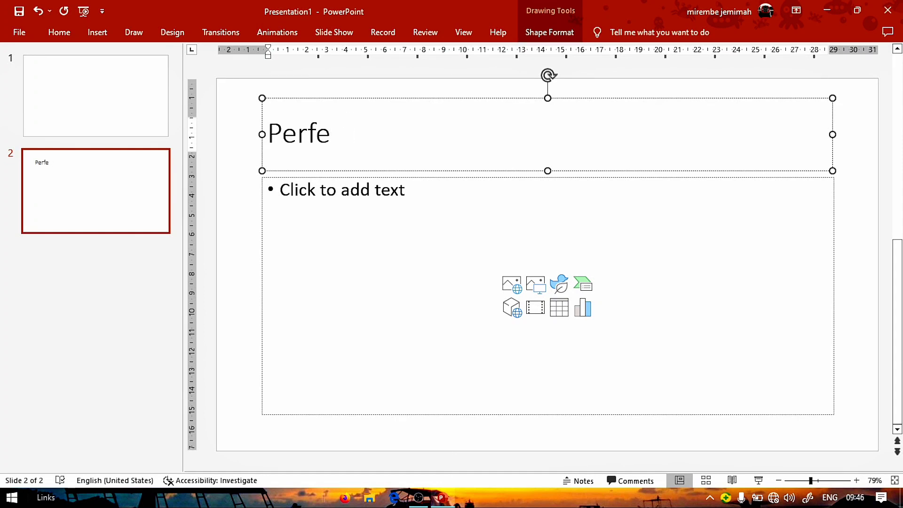
type("ct Sha")
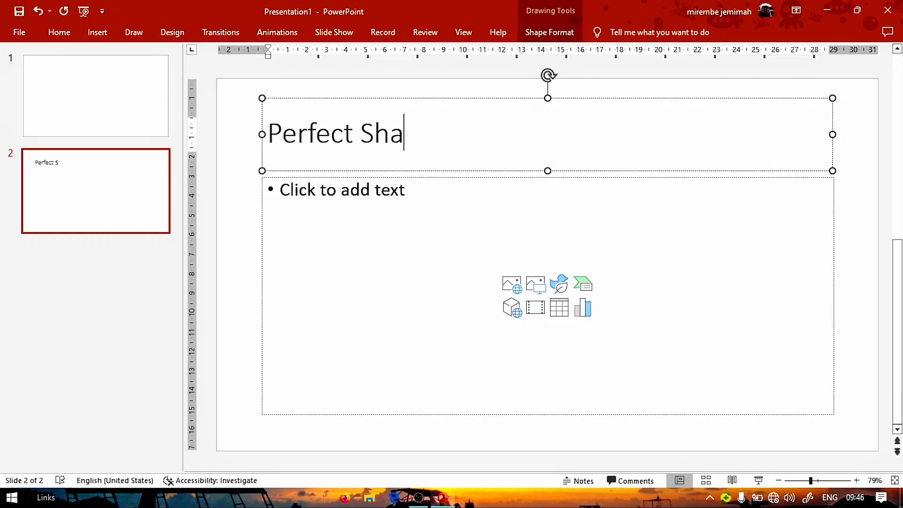
type("pes")
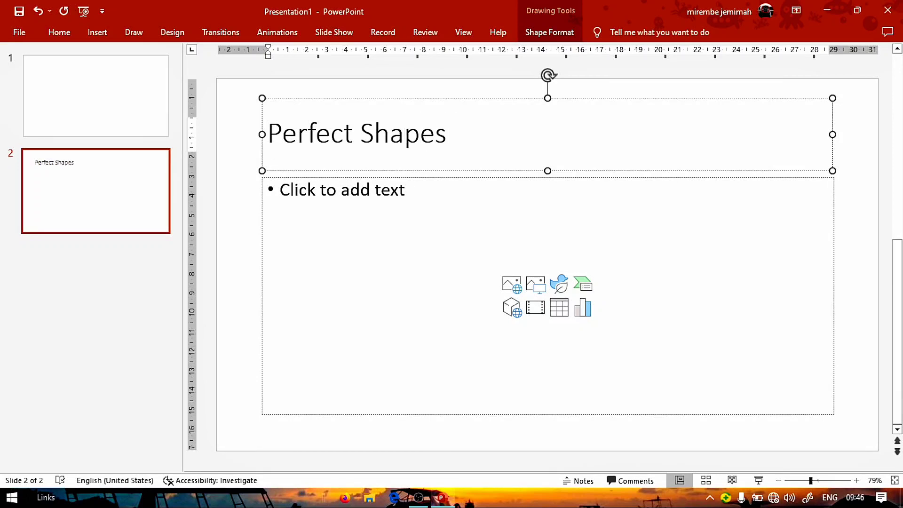
type("an")
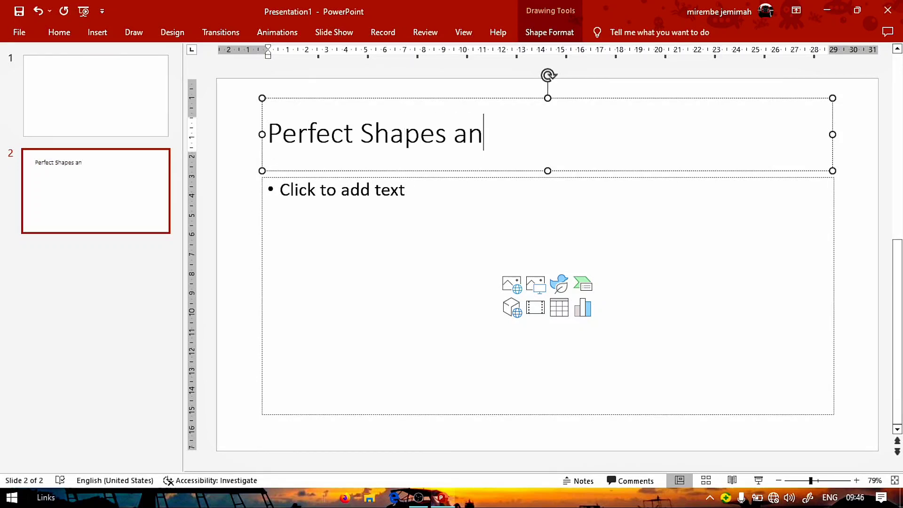
type("d Lines")
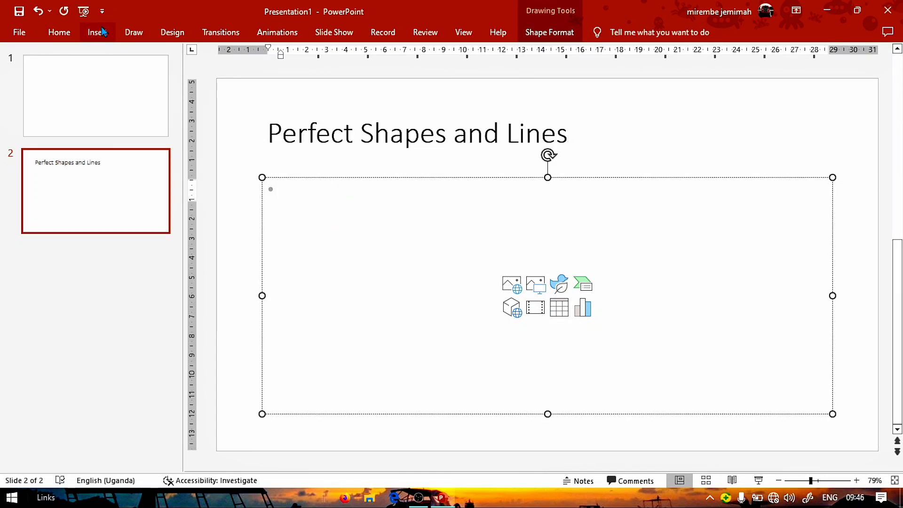
left_click(97, 32)
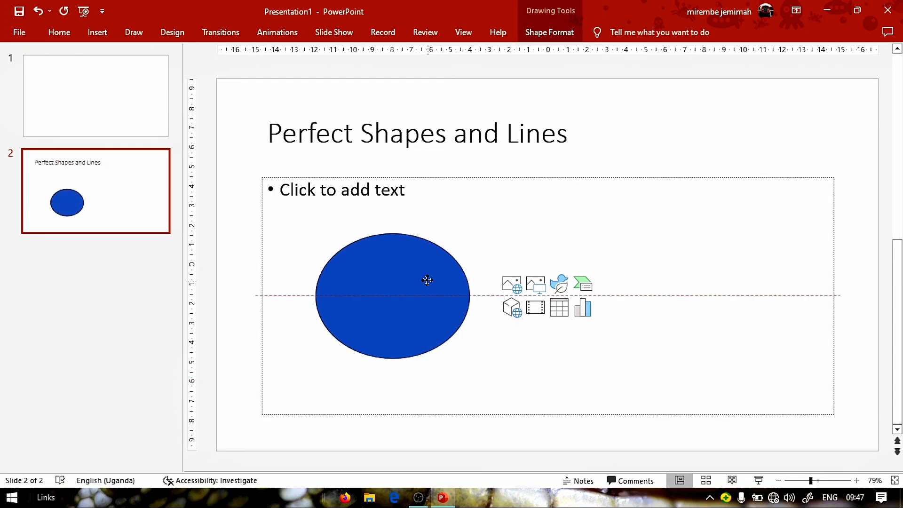
left_click(391, 295)
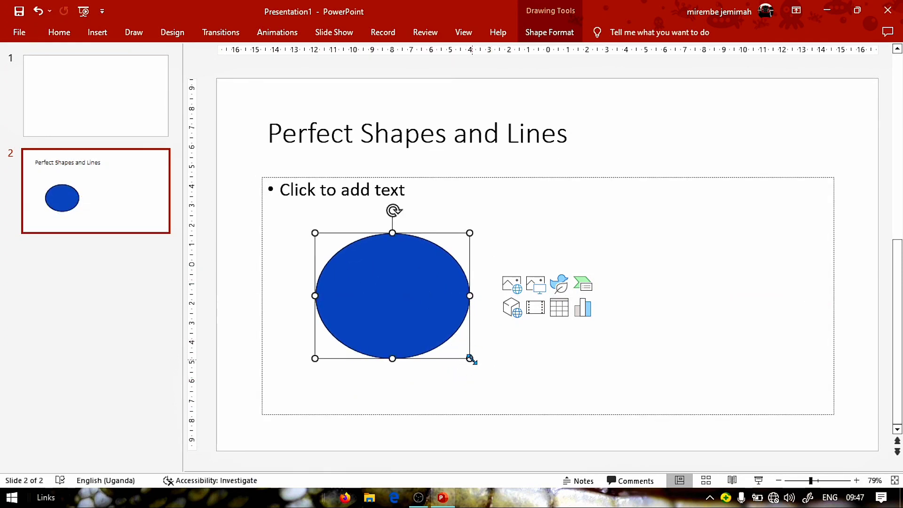
mouse_move(344, 181)
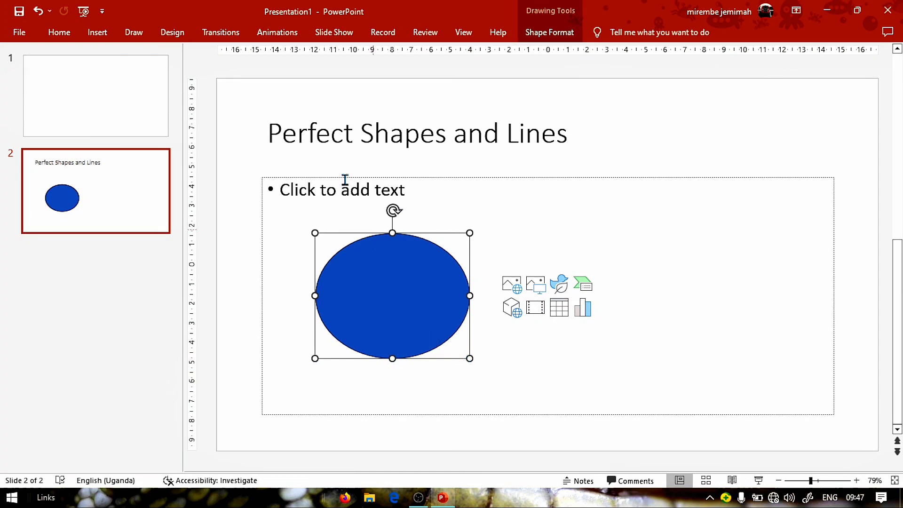
mouse_move(394, 293)
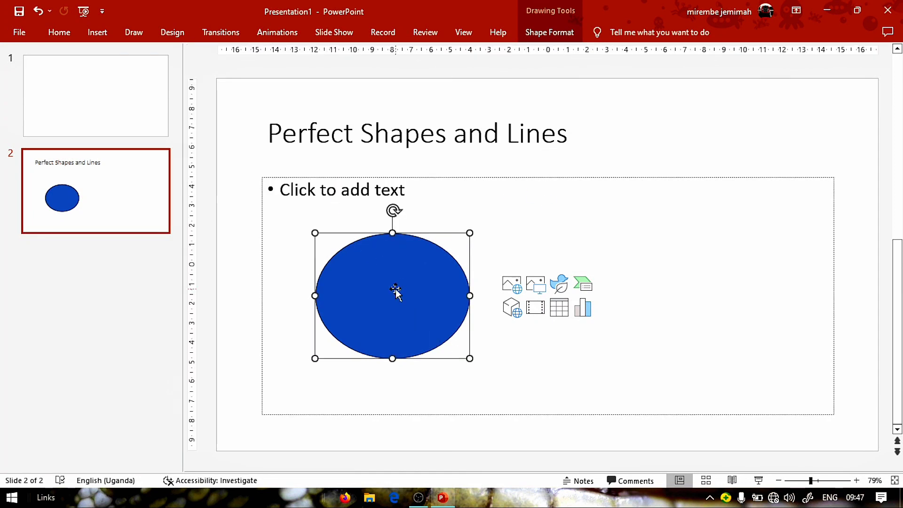
key("Delete")
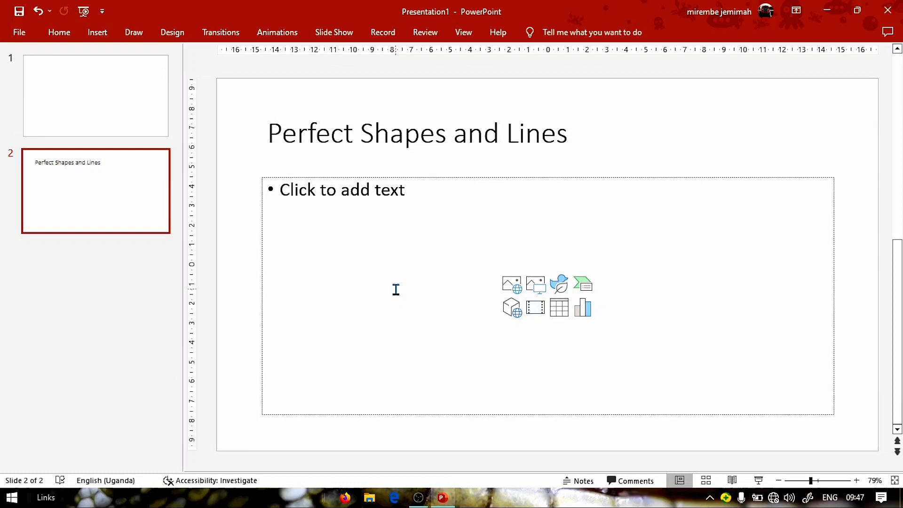
Step: Choose the Oval shape from Insert > Shapes to draw a blue circle
left_click(97, 32)
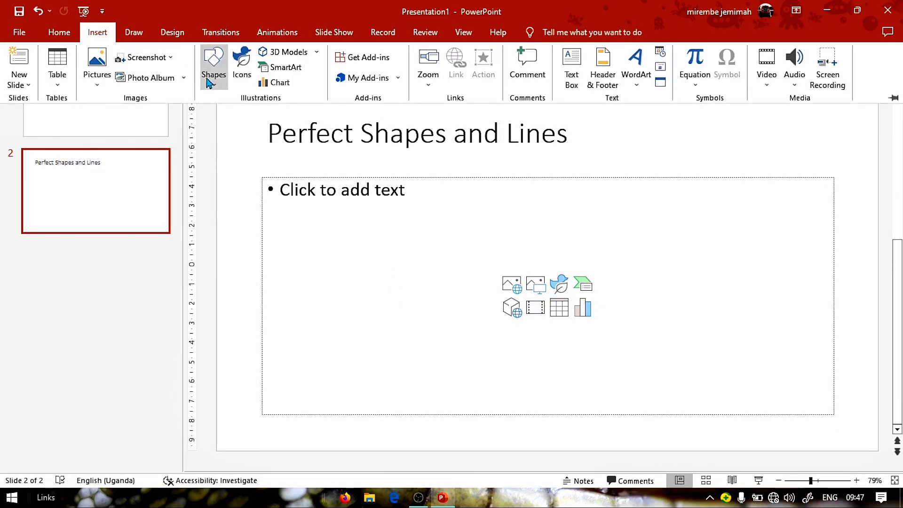
left_click(214, 66)
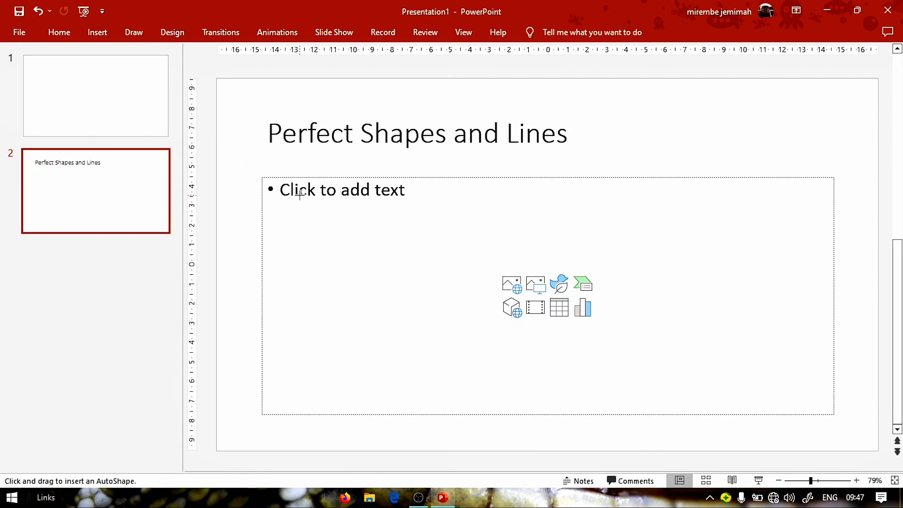
mouse_move(374, 304)
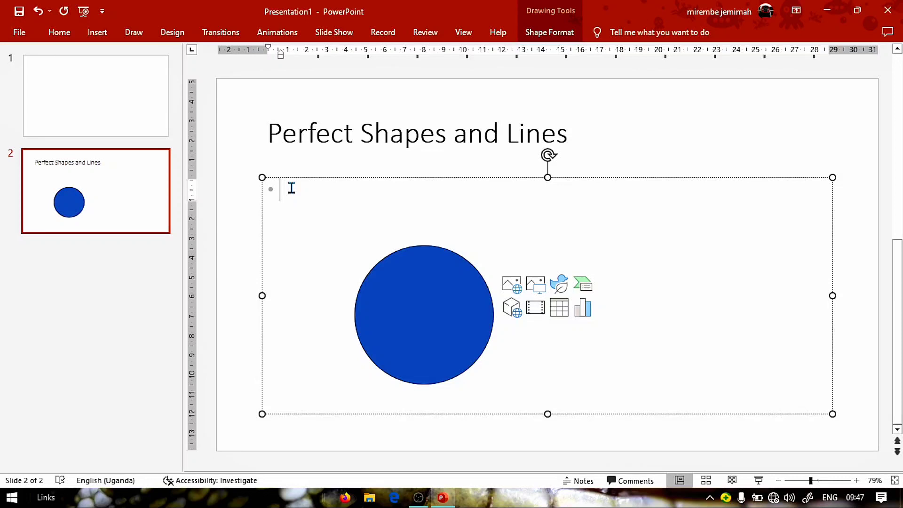
Step: Write the bullet note 'Press shift while drawing the shapes' in the content placeholder
type("pre")
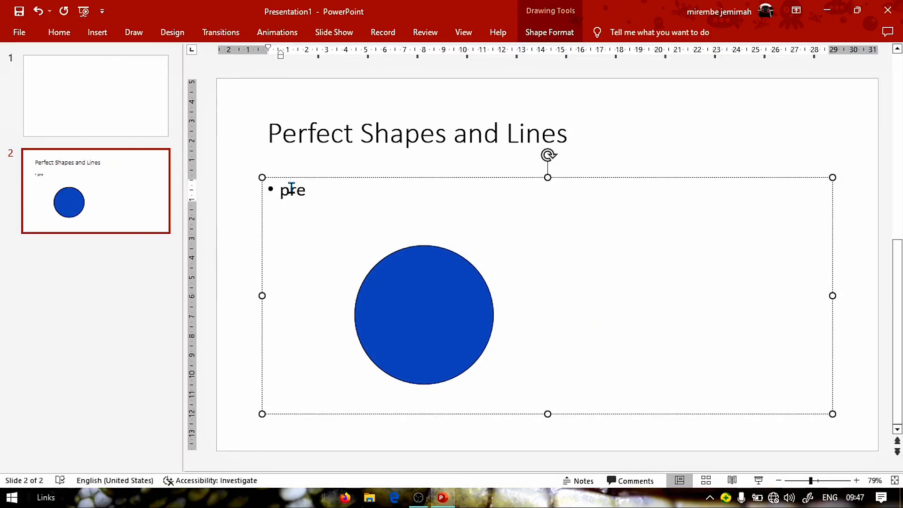
type("Press s")
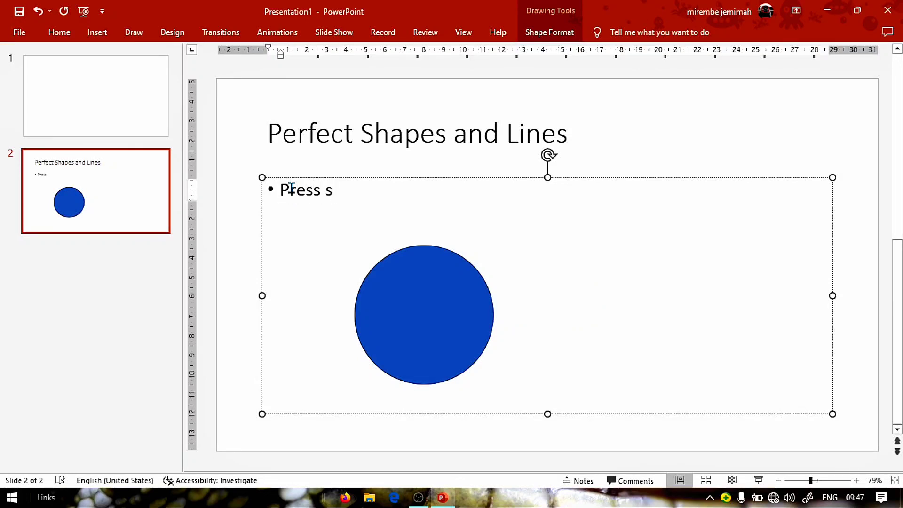
type("hift")
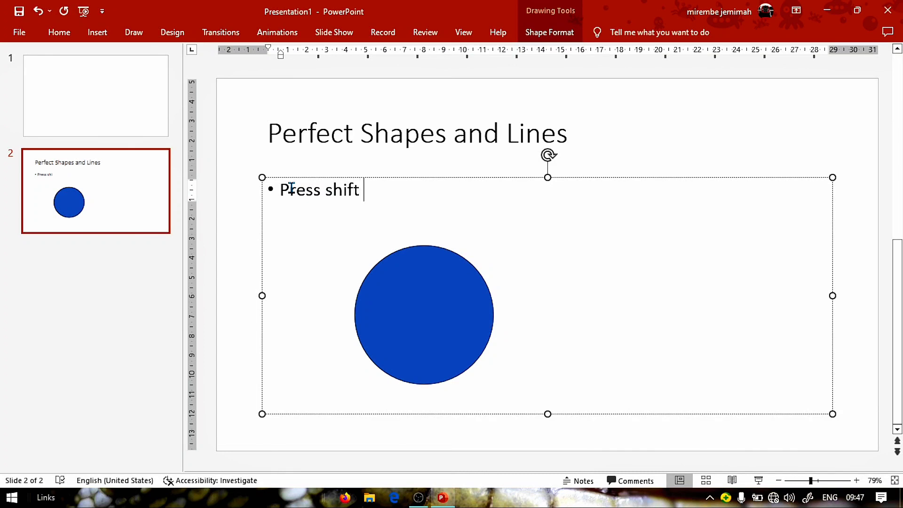
type("while dr")
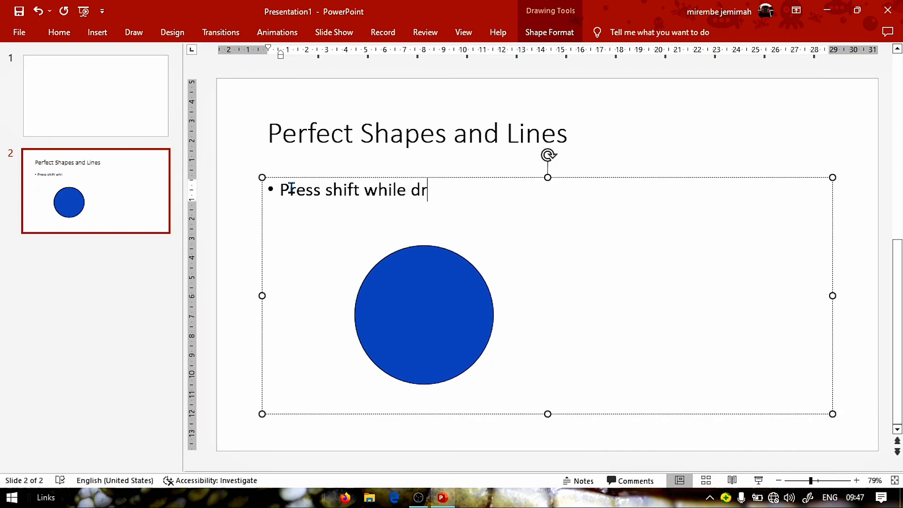
type("awing the")
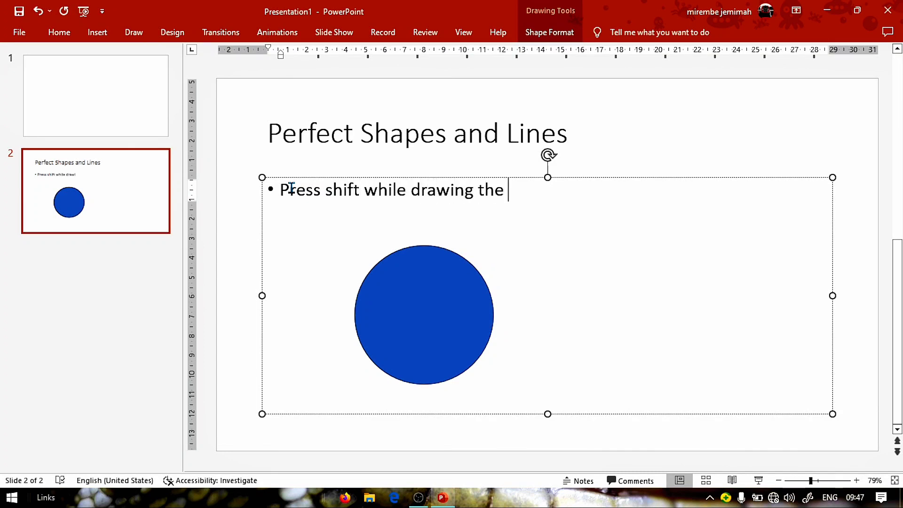
type("shapes")
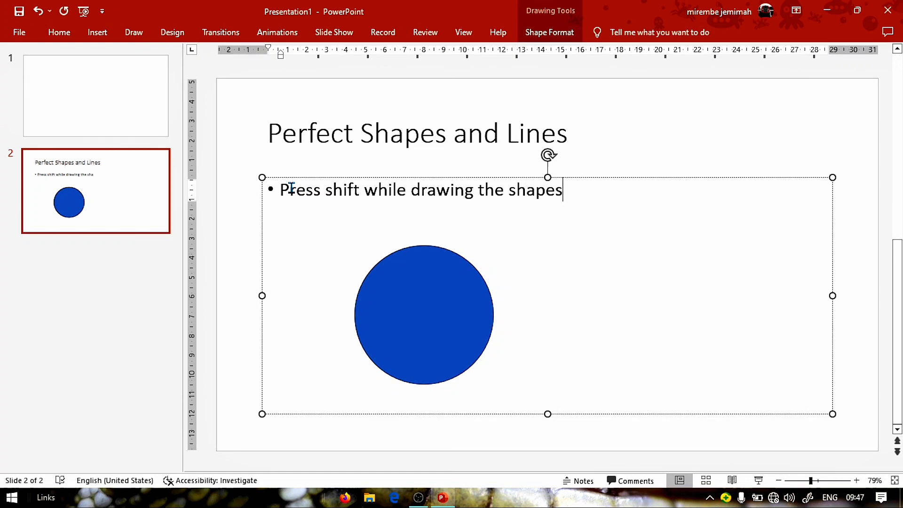
mouse_move(250, 68)
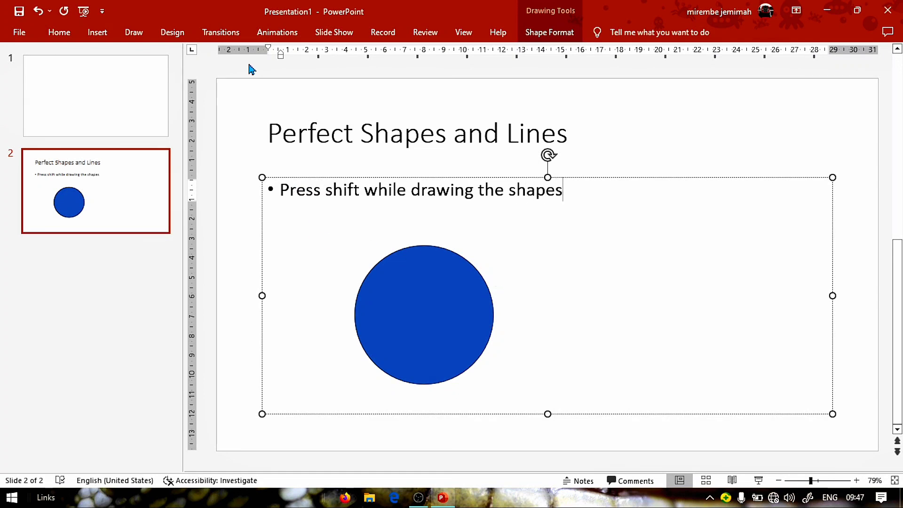
left_click(97, 32)
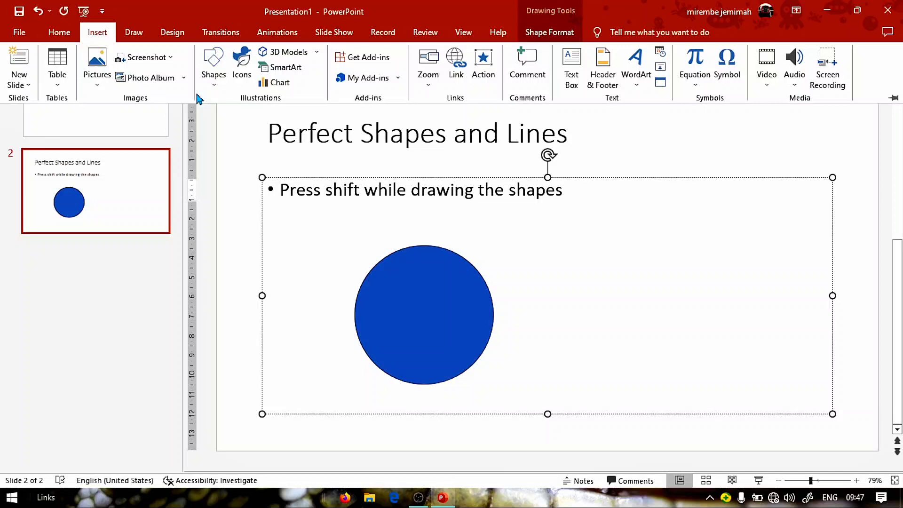
Step: Choose the Isosceles Triangle shape and draw it evenly proportioned beside the circle
left_click(214, 66)
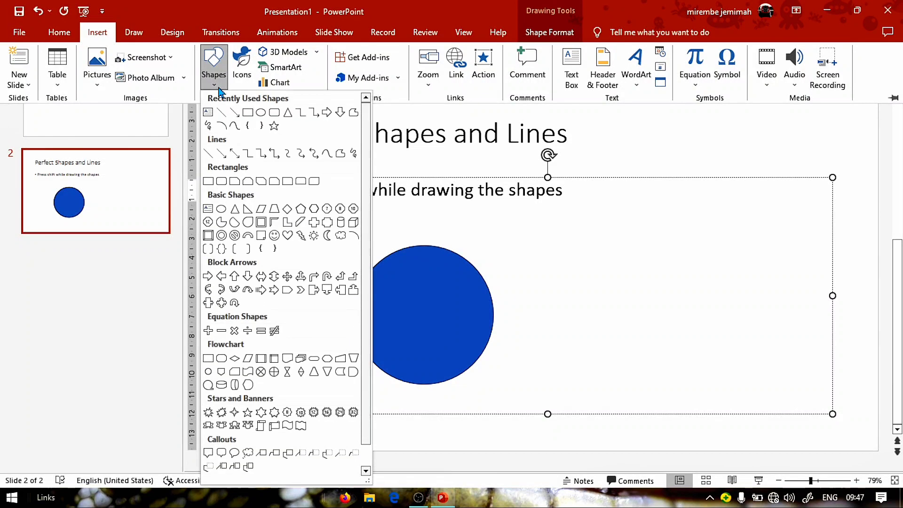
mouse_move(331, 111)
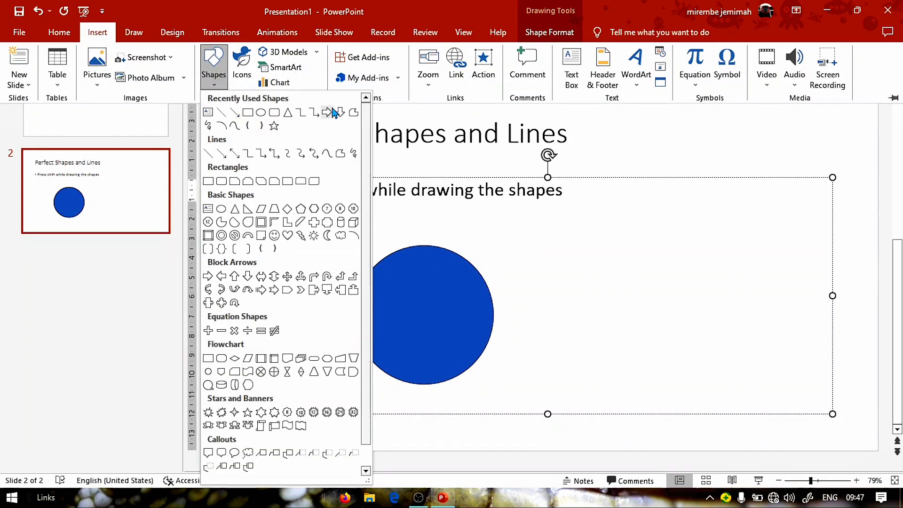
mouse_move(279, 122)
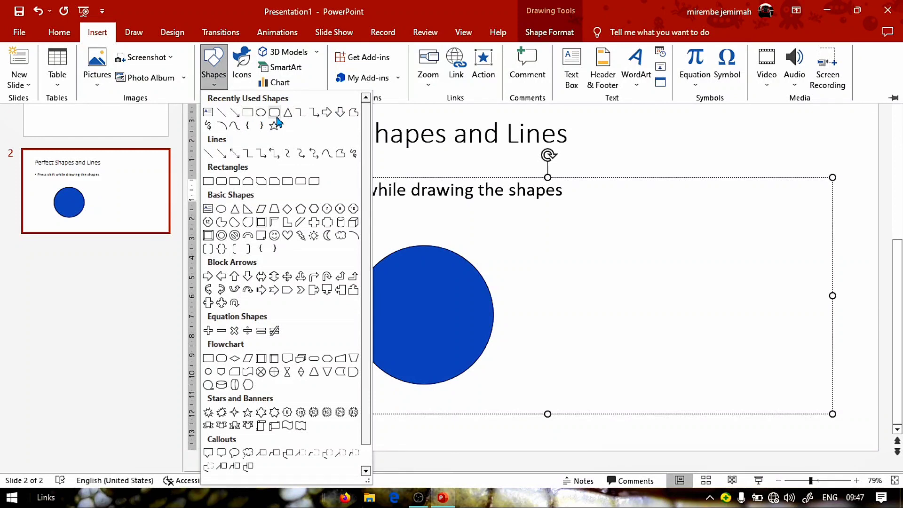
left_click(274, 113)
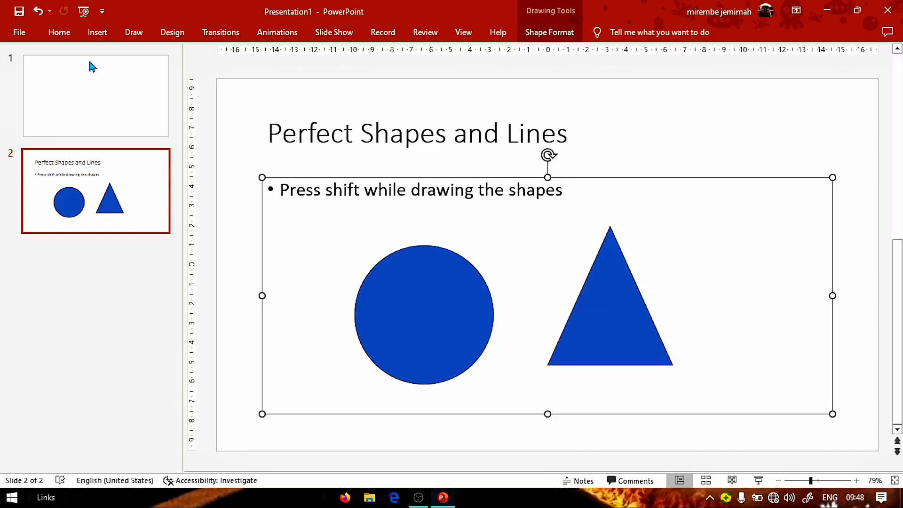
left_click(97, 32)
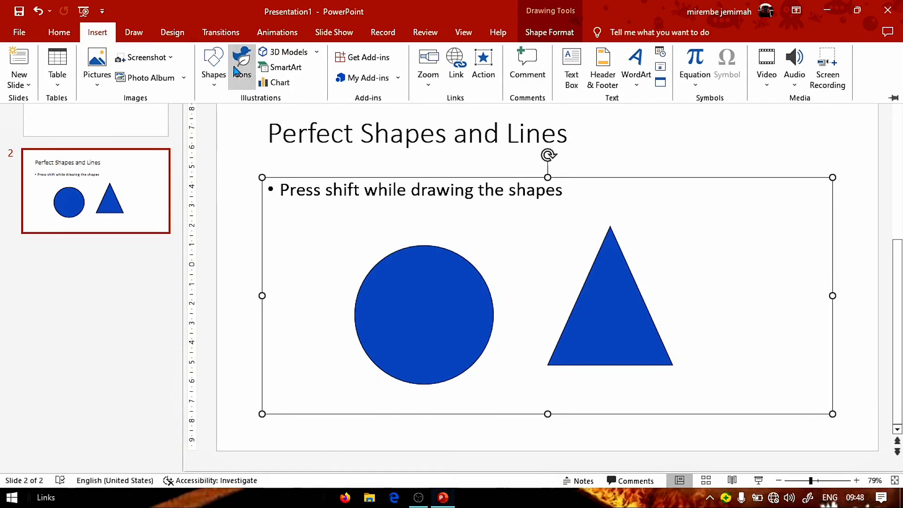
Step: Draw straight horizontal lines with the Line shape, then select the extra upper line for removal
left_click(214, 66)
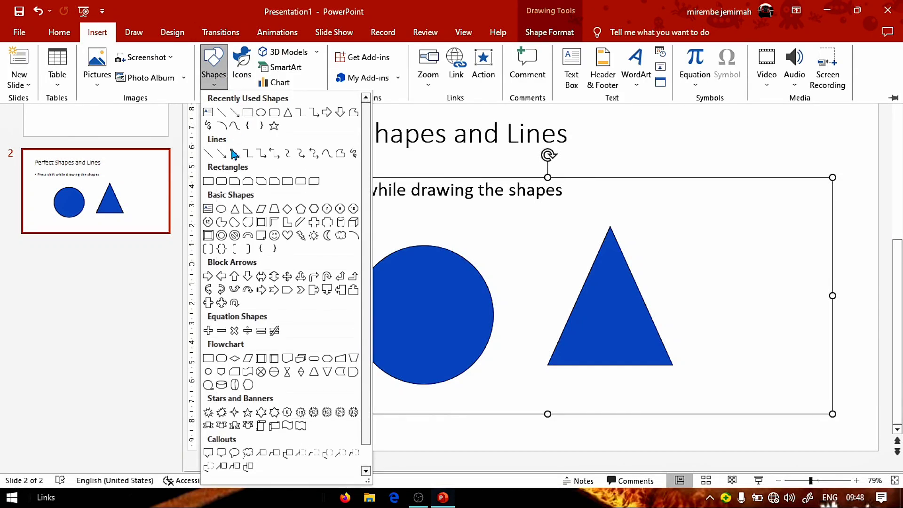
mouse_move(209, 153)
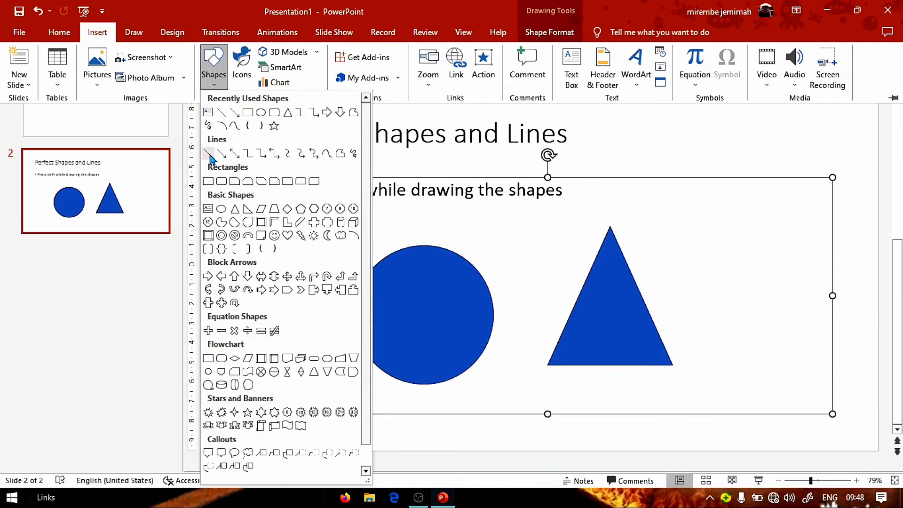
left_click(207, 154)
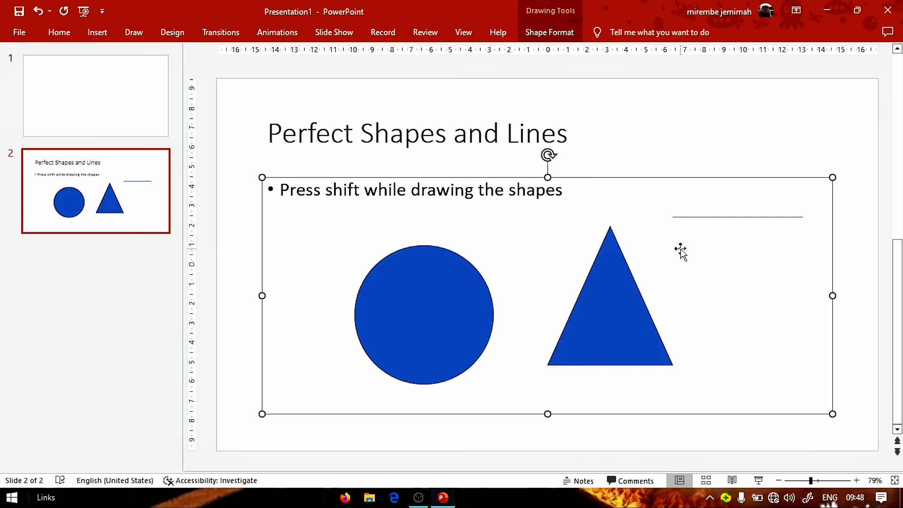
left_click(97, 32)
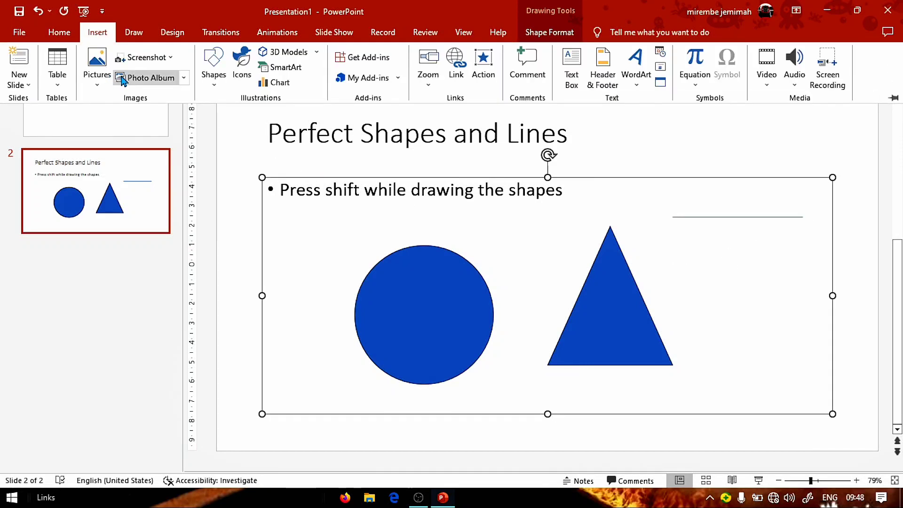
left_click(214, 66)
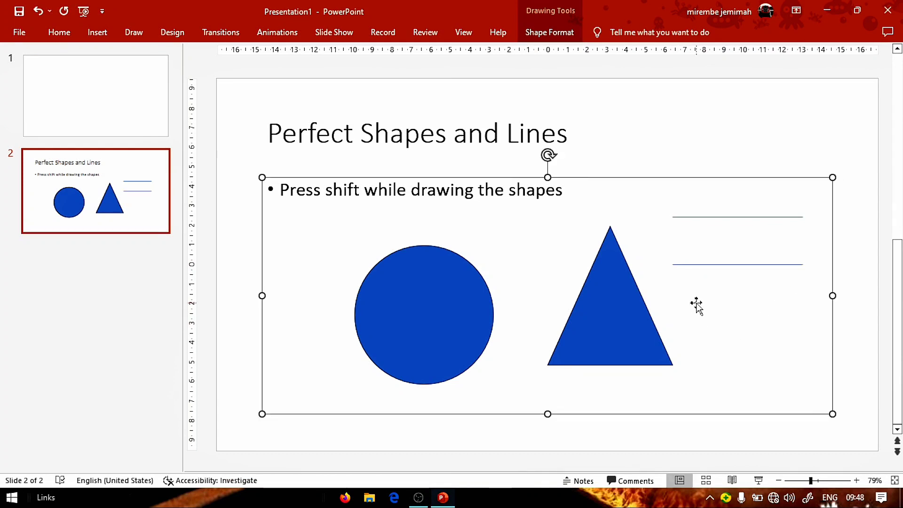
left_click(738, 218)
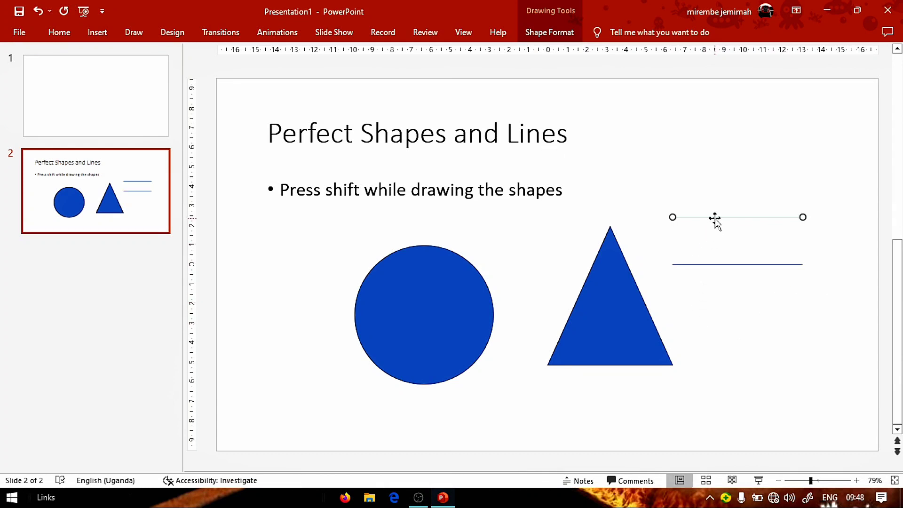
mouse_move(350, 144)
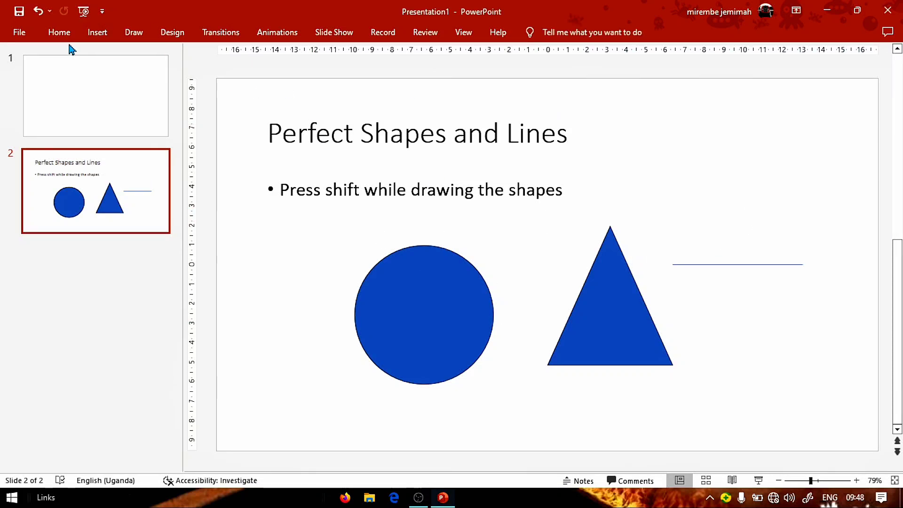
Step: Choose the Line Arrow shape to draw a vertical arrow across the horizontal line
left_click(97, 32)
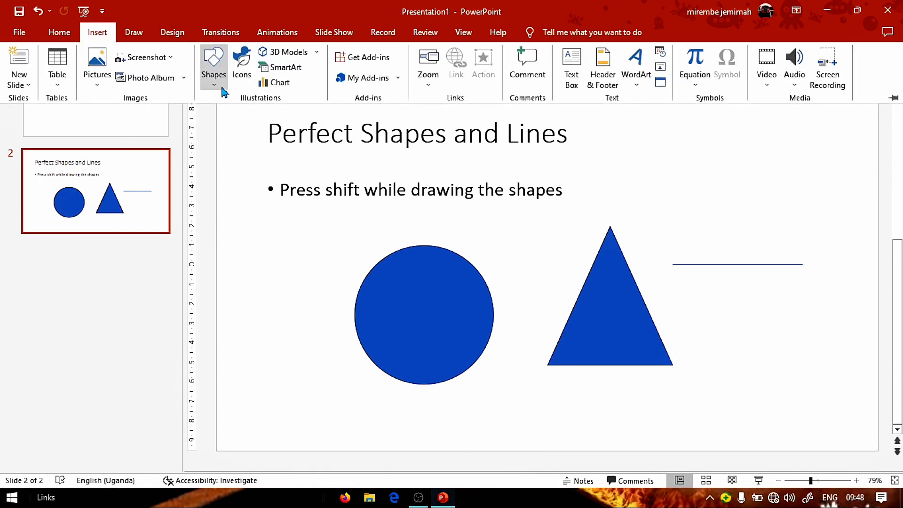
left_click(213, 68)
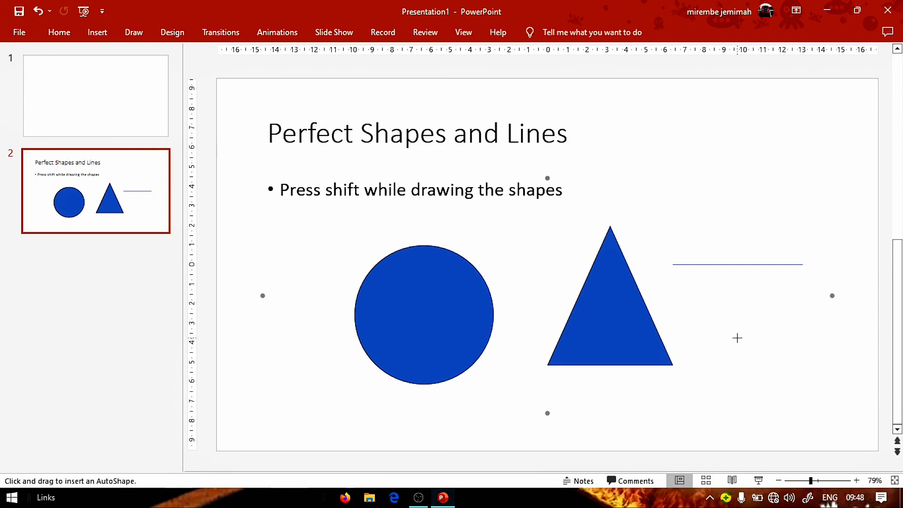
mouse_move(711, 316)
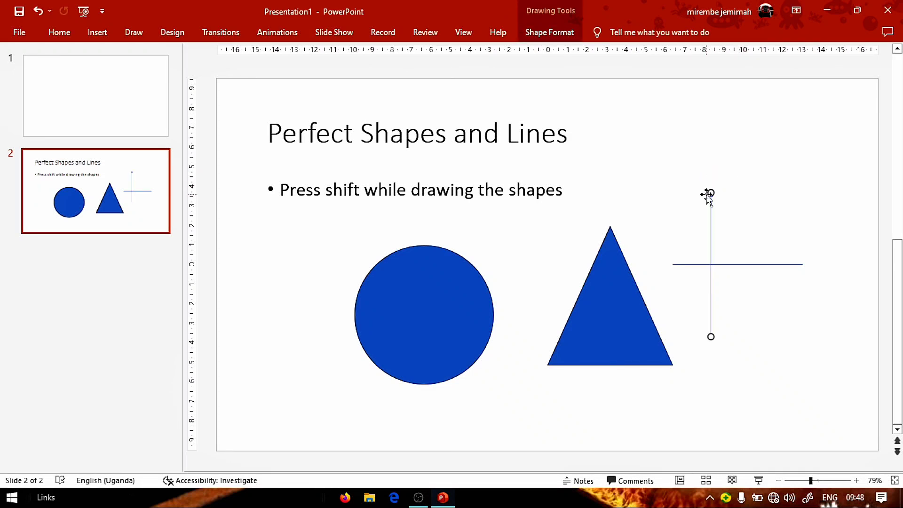
mouse_move(786, 306)
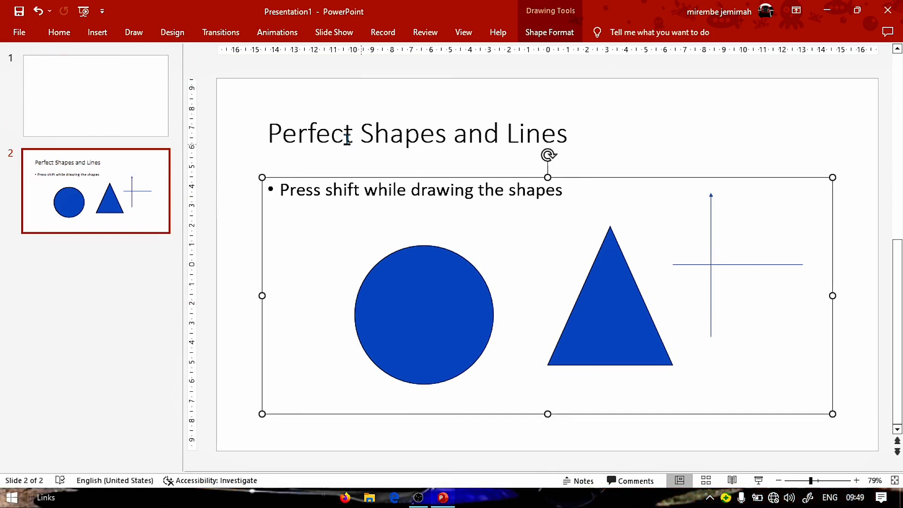
Step: Choose the Line shape to draw a diagonal rising from the lines' intersection
left_click(97, 32)
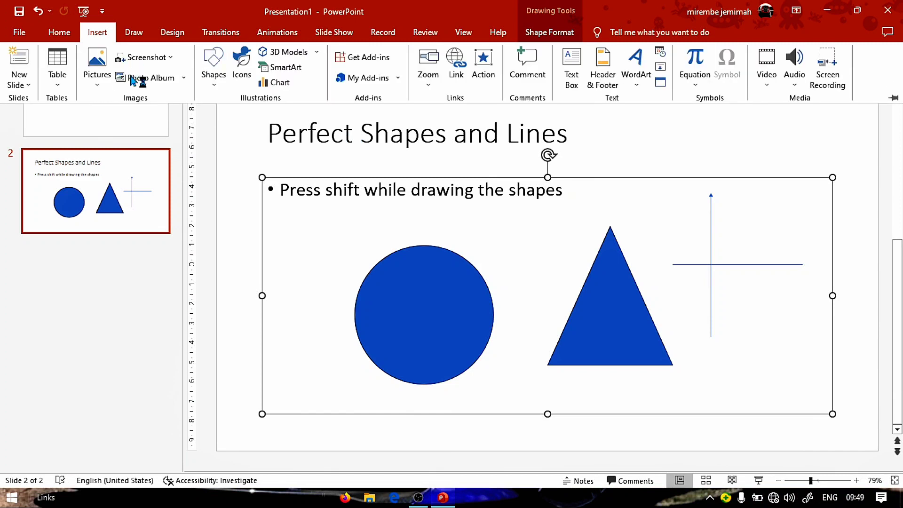
left_click(213, 66)
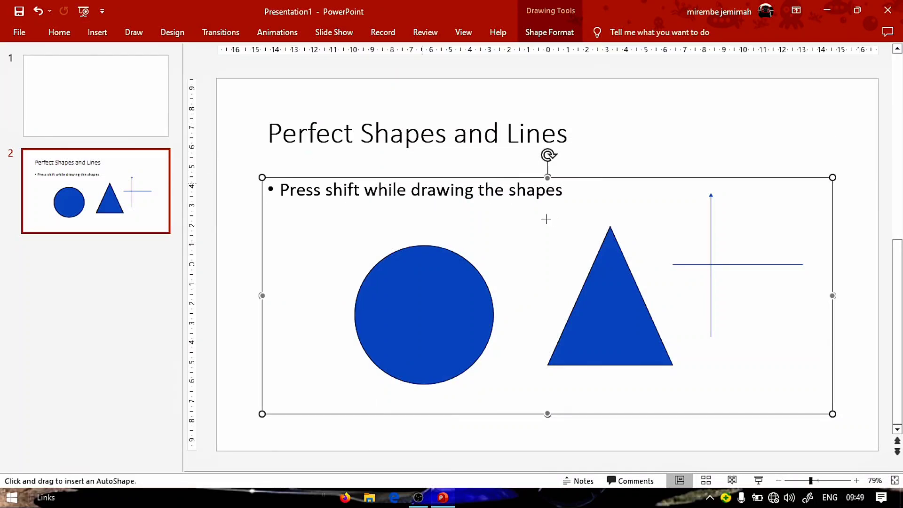
mouse_move(699, 284)
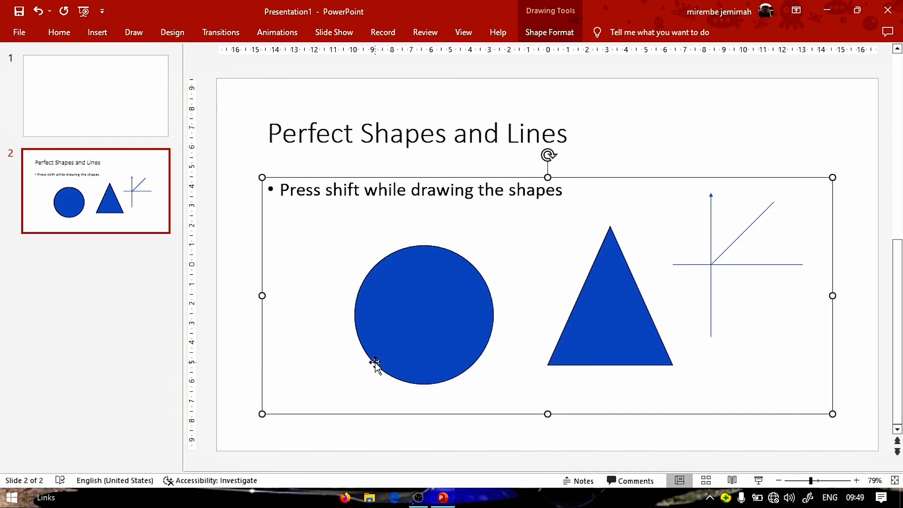
mouse_move(435, 335)
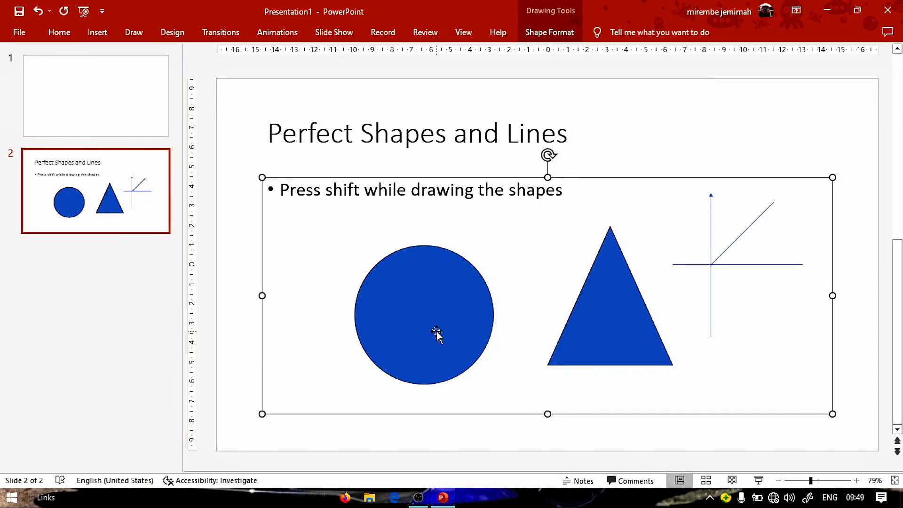
Step: Move the circle and triangle slightly left, then deselect to view the finished slide
left_click(609, 312)
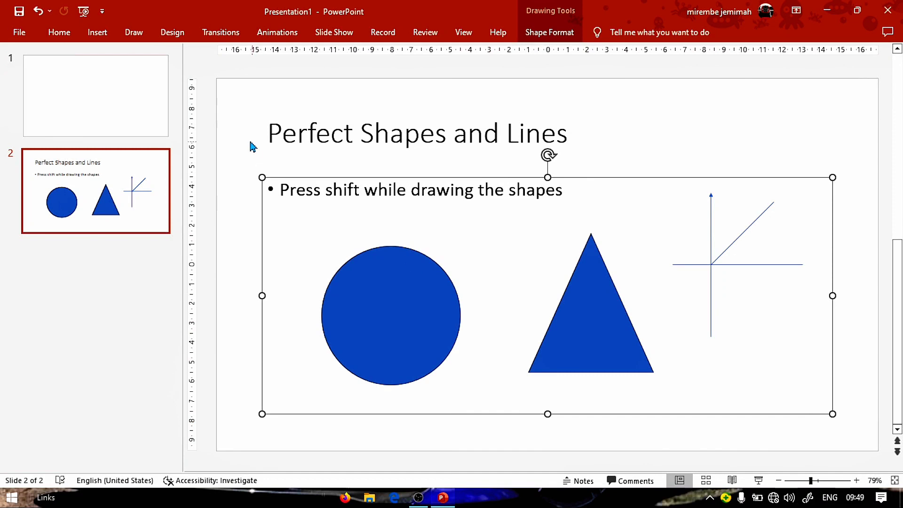
left_click(391, 207)
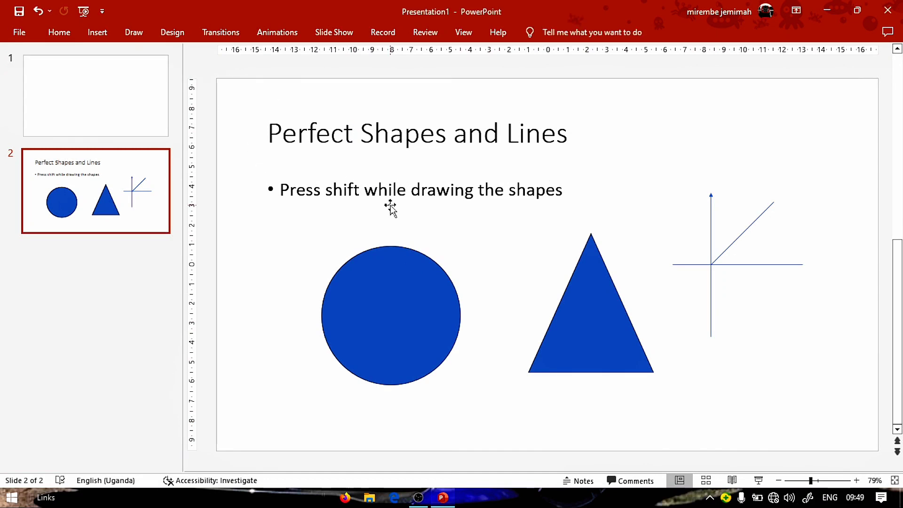